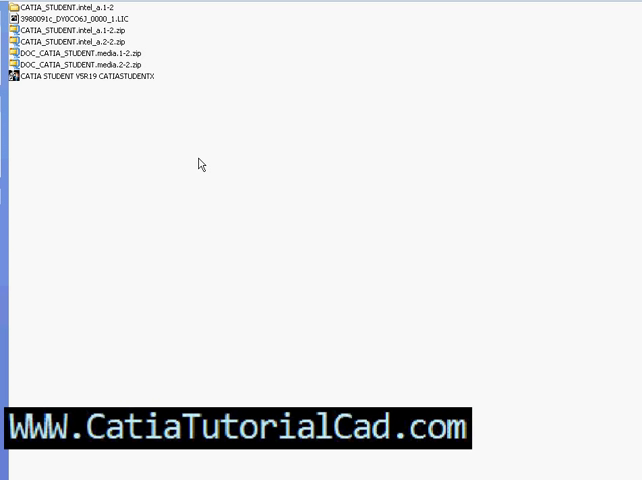
mouse_move(190, 148)
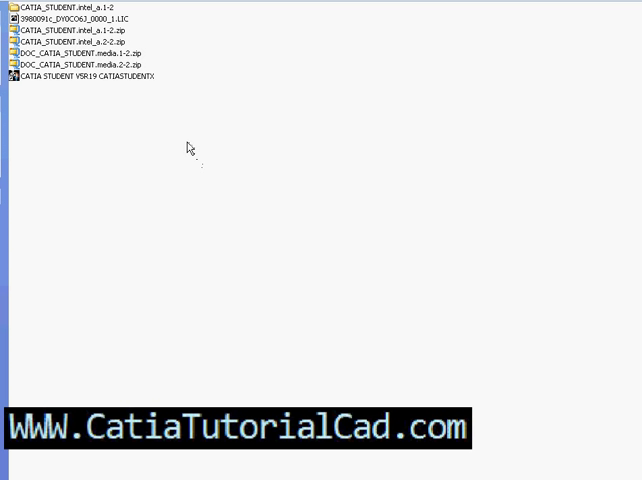
mouse_move(170, 120)
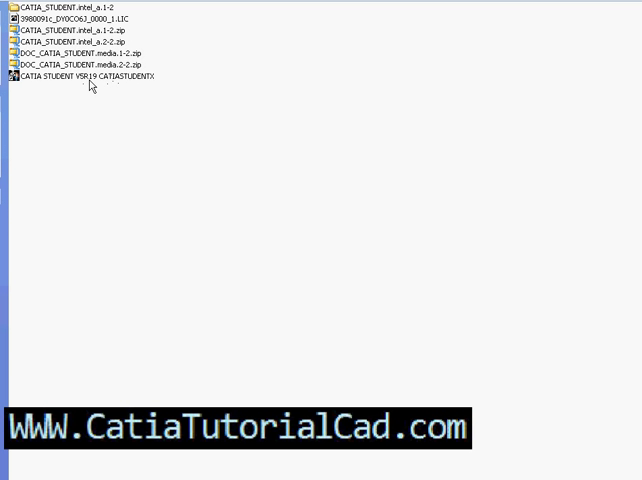
mouse_move(50, 84)
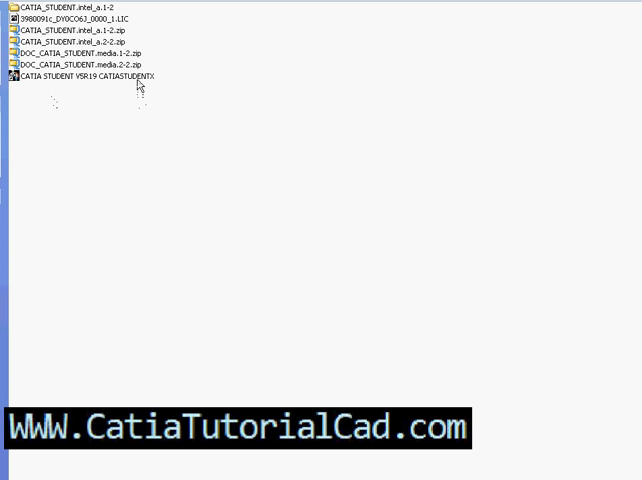
mouse_move(132, 84)
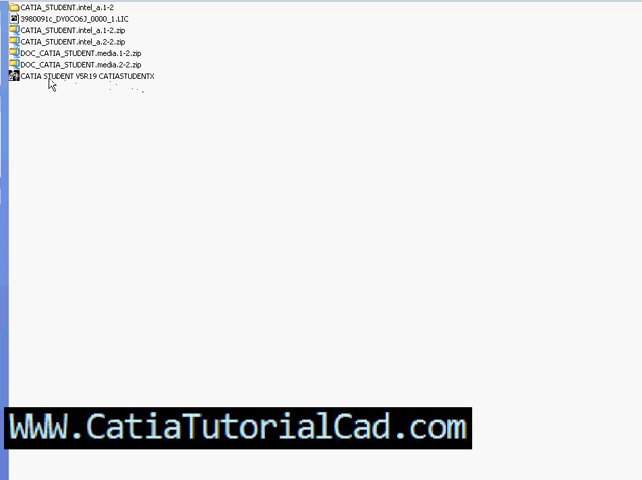
mouse_move(46, 86)
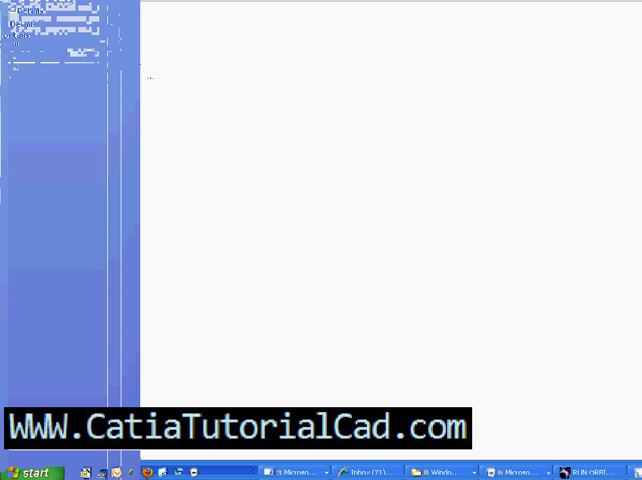
Step: Launch CATIA STUDENT V5R19 and dismiss the License Manager reporting no available licence
left_click(30, 472)
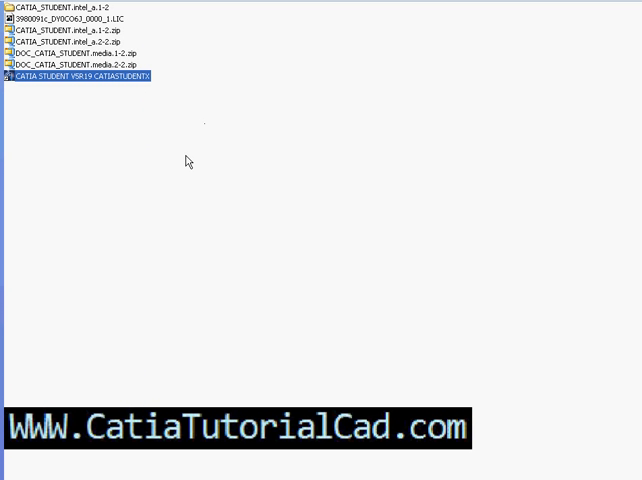
double_click(78, 76)
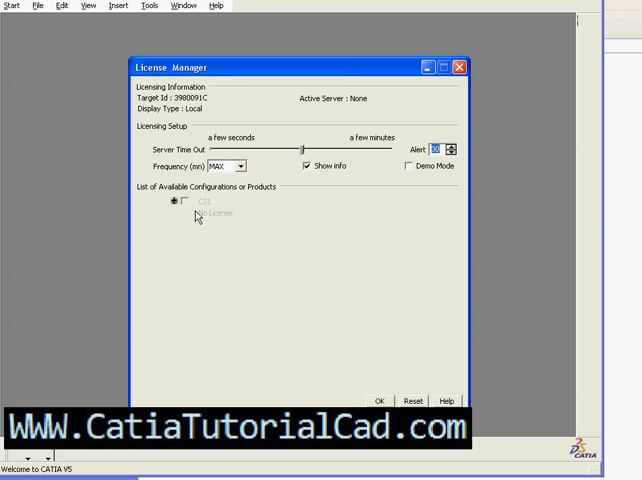
mouse_move(200, 212)
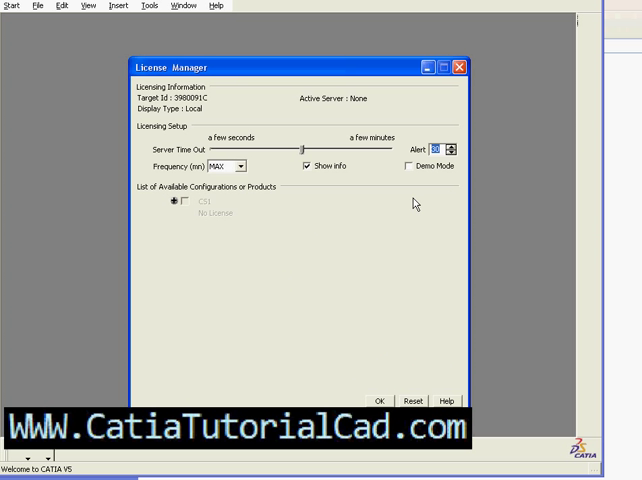
left_click(382, 400)
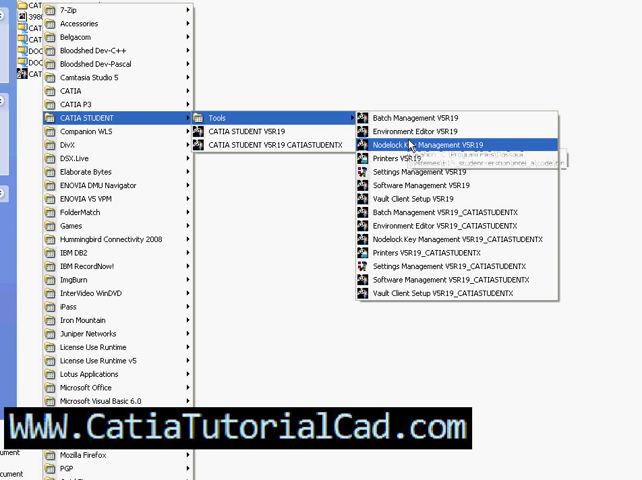
mouse_move(428, 158)
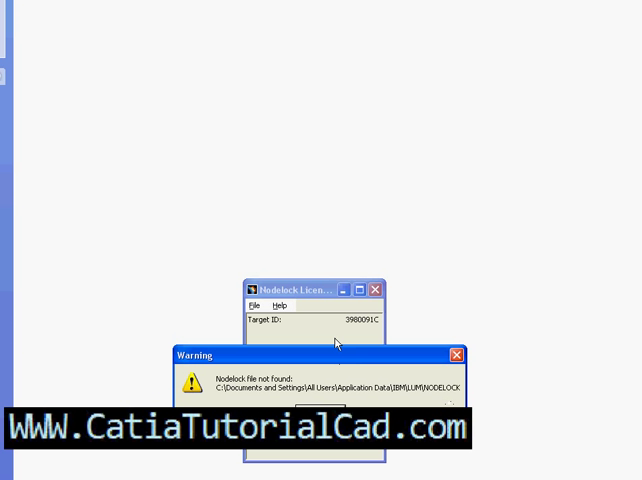
mouse_move(368, 328)
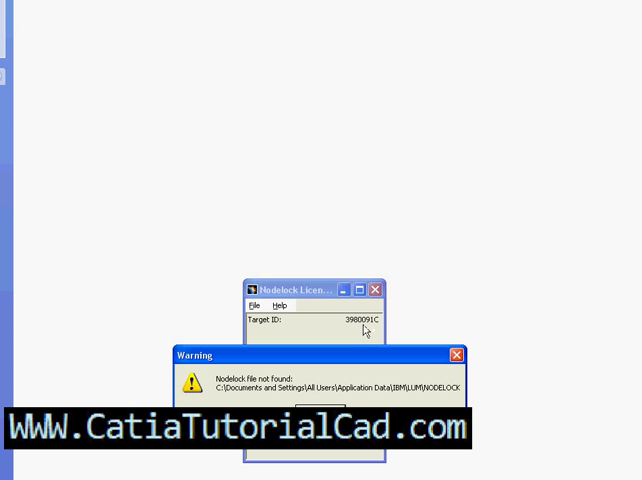
mouse_move(348, 330)
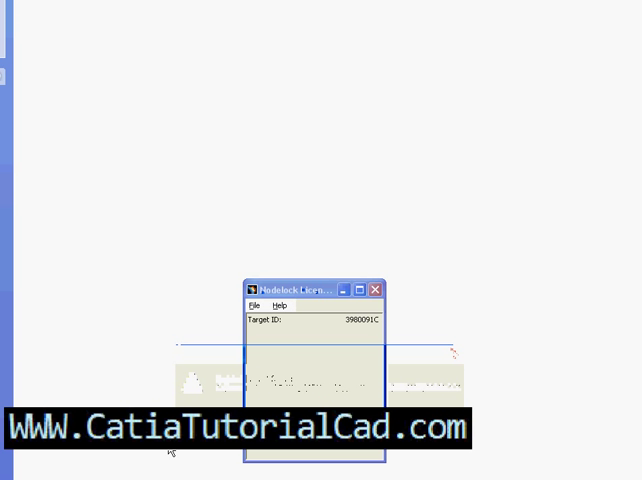
Step: Dismiss the 'Nodelock file not found' warning after noting the Target ID
left_click(378, 288)
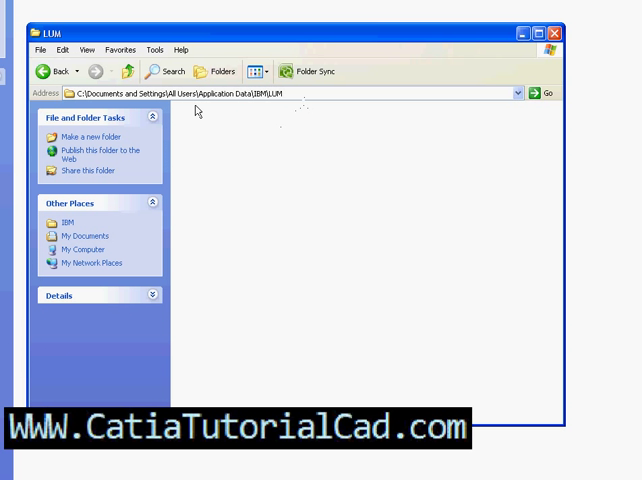
mouse_move(208, 108)
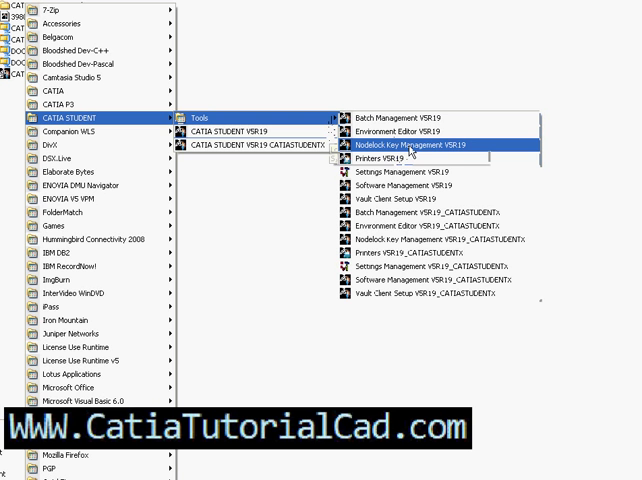
Step: Start Nodelock Key Management V5R19 from the CATIA STUDENT Tools menu
left_click(428, 148)
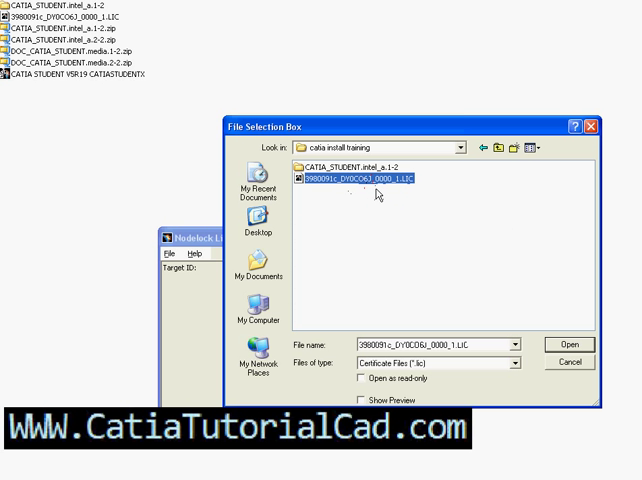
mouse_move(378, 192)
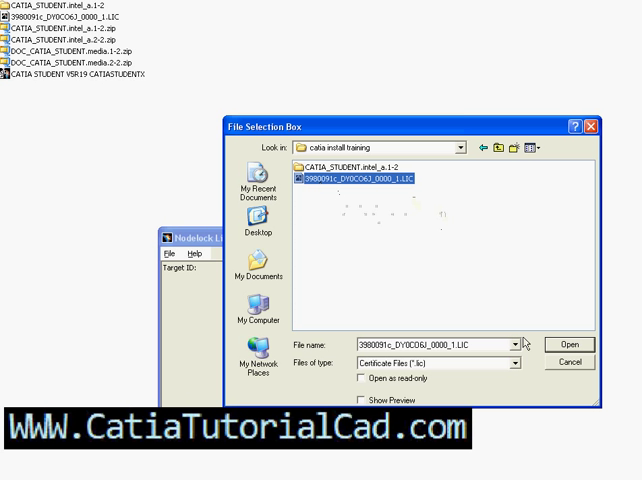
Step: Import the student .LIC certificate from the catia install training folder
left_click(572, 344)
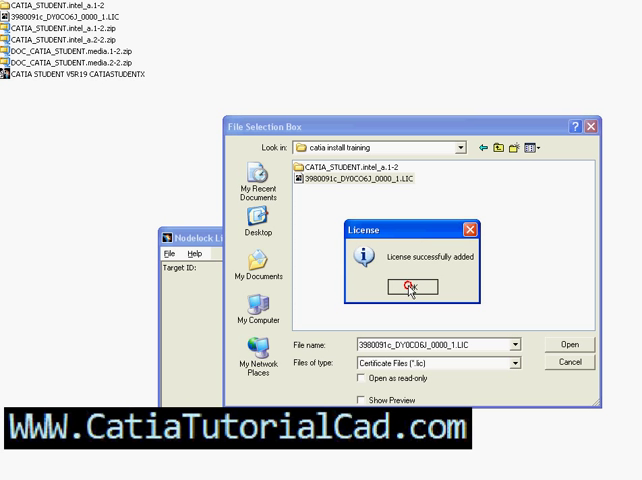
Step: Acknowledge the added CS1 licence with 64 days remaining and close the key management tool
left_click(412, 288)
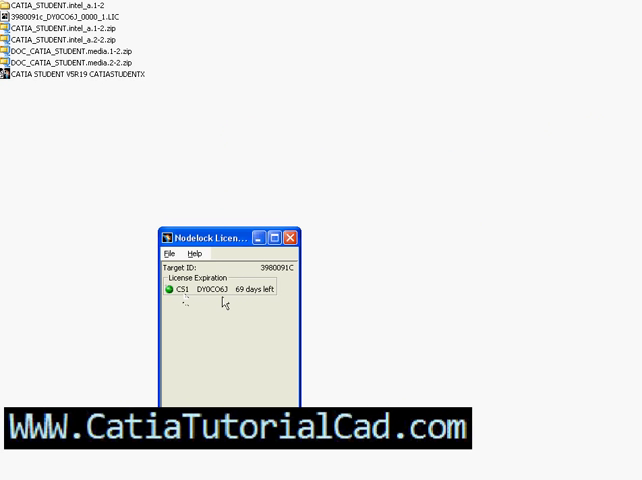
mouse_move(232, 306)
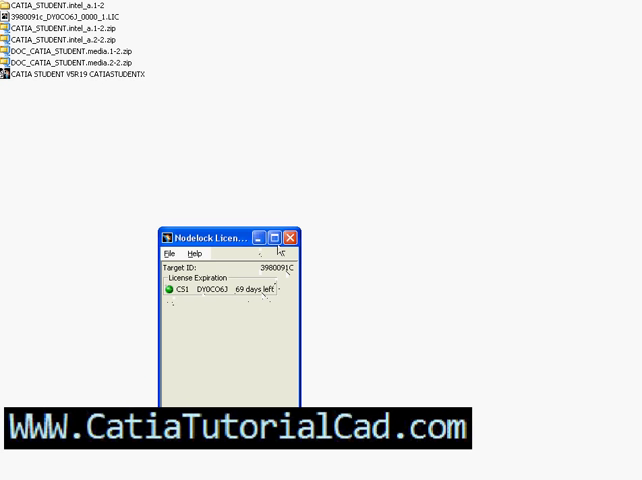
left_click(292, 236)
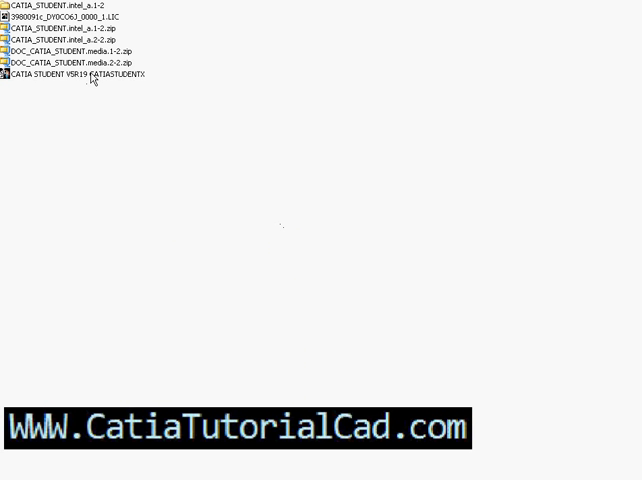
Step: Launch CATIA V5 for Student with the licence and bring up the Start list of workbenches
left_click(76, 74)
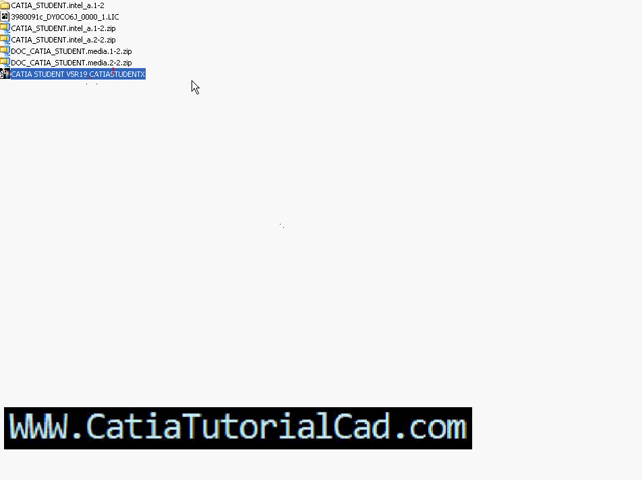
double_click(76, 74)
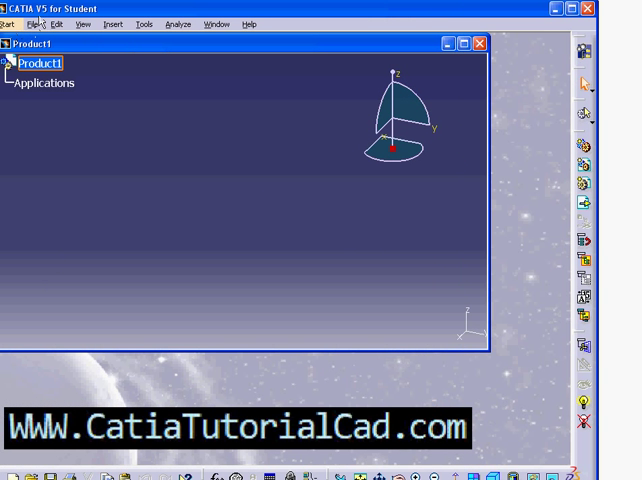
left_click(12, 24)
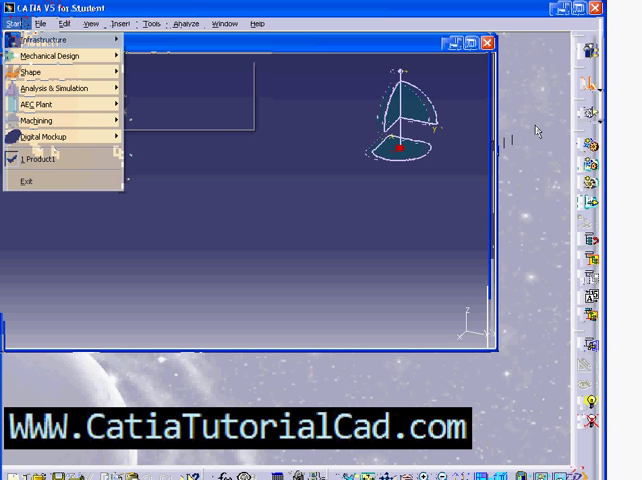
Step: Bring up the Options dialog from the Tools menu, showing General settings
left_click(152, 24)
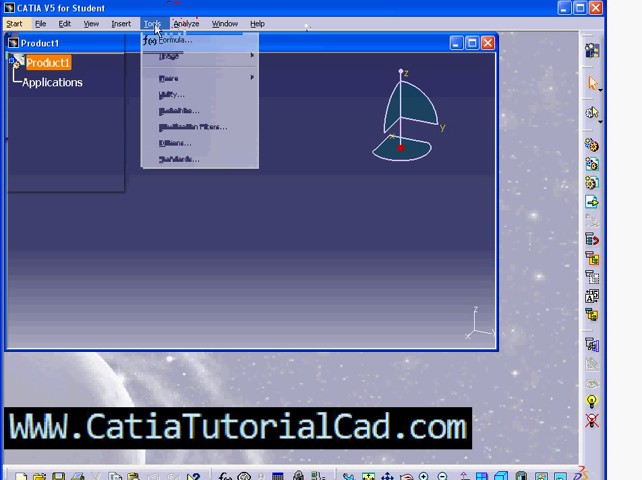
mouse_move(172, 144)
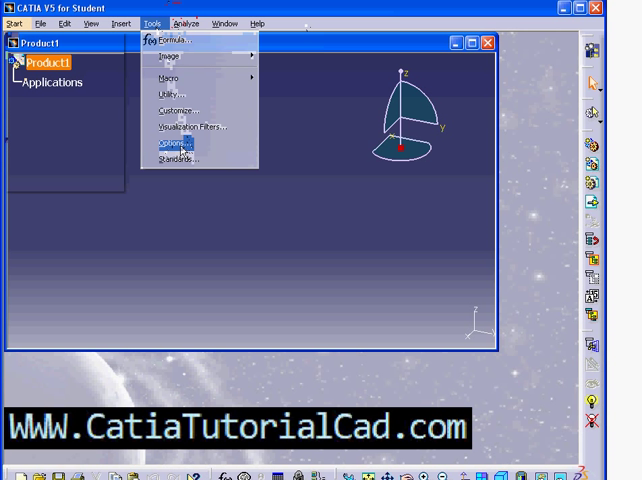
left_click(170, 144)
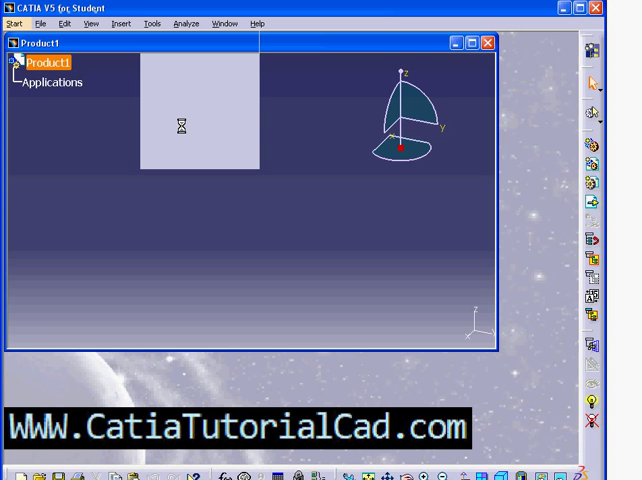
left_click(152, 24)
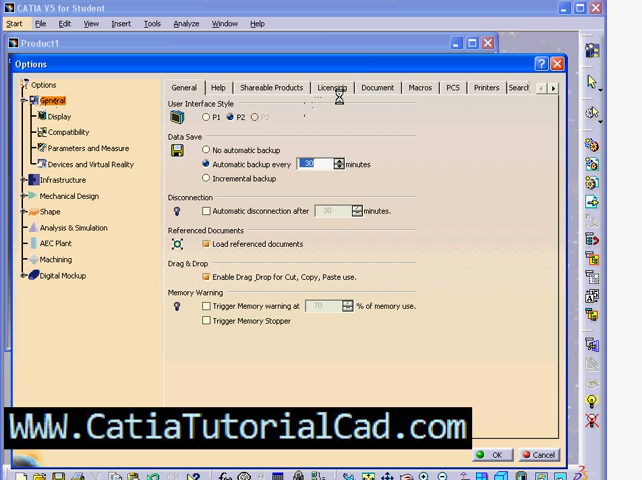
Step: Show the Licensing page listing the CS1 configuration, then the Help settings page
left_click(332, 88)
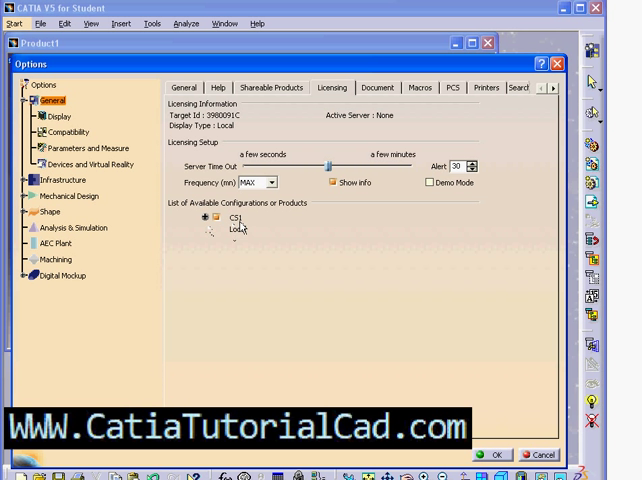
left_click(208, 216)
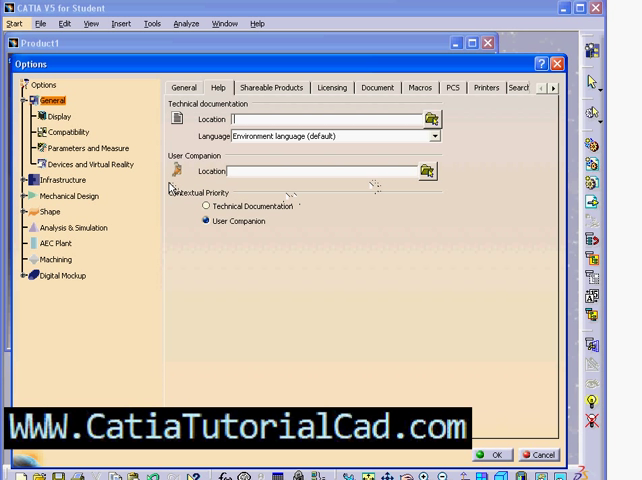
mouse_move(392, 140)
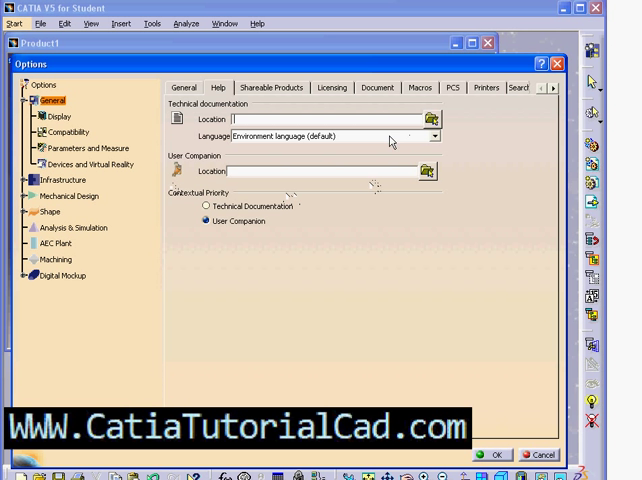
mouse_move(392, 140)
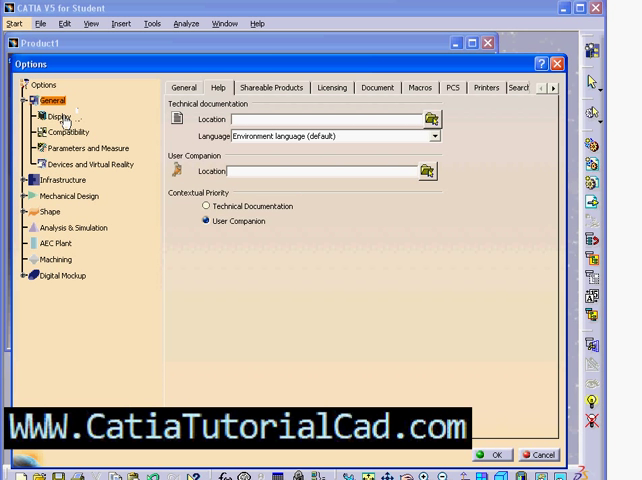
Step: View the Display settings category in the Options tree before closing the dialog
left_click(72, 164)
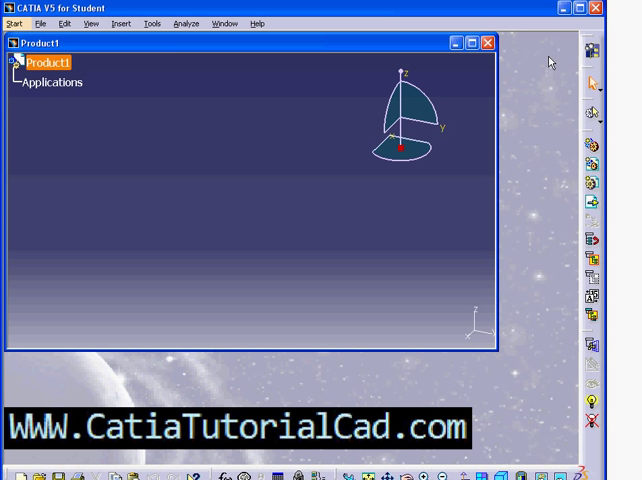
mouse_move(144, 328)
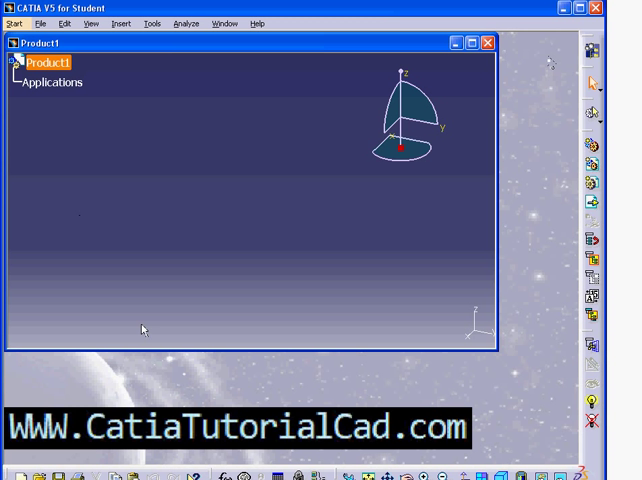